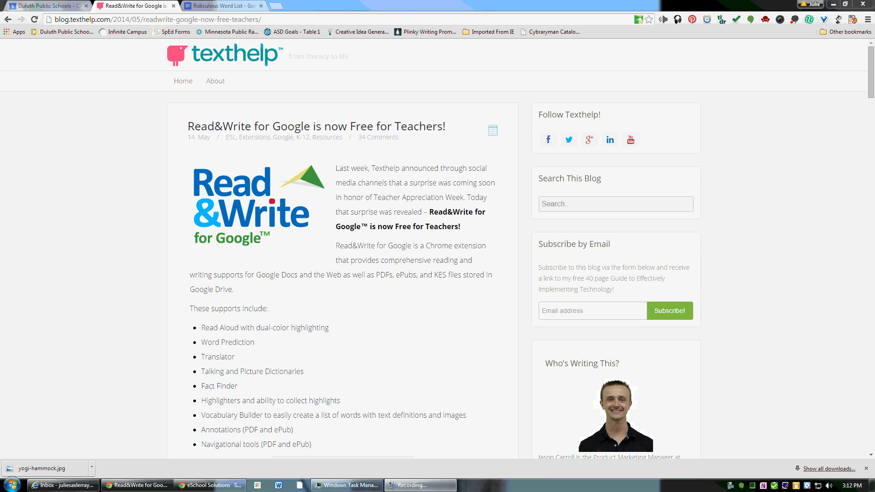
mouse_move(407, 228)
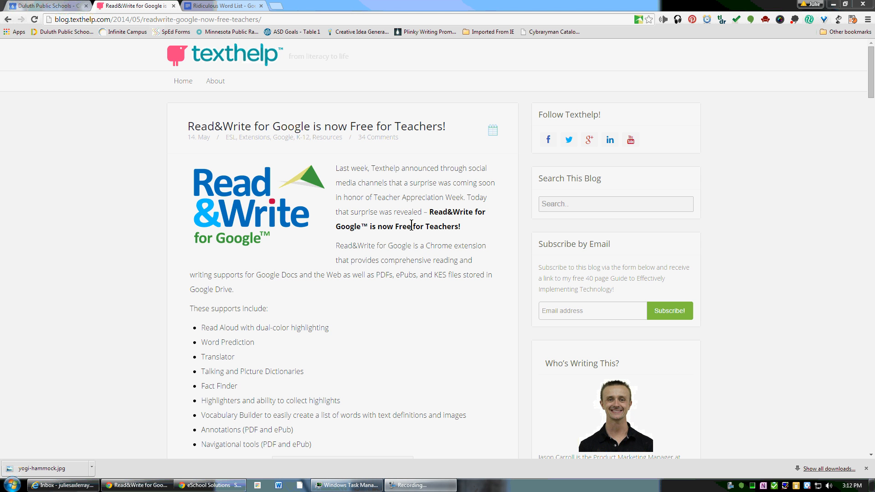
Step: Switch to the Ridiculous Word List document after scrolling through the current page
scroll(down, 3)
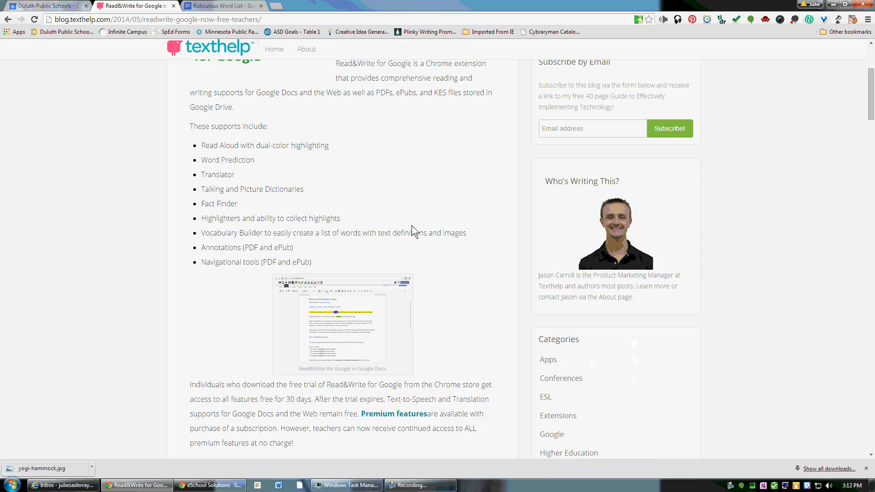
scroll(down, 3)
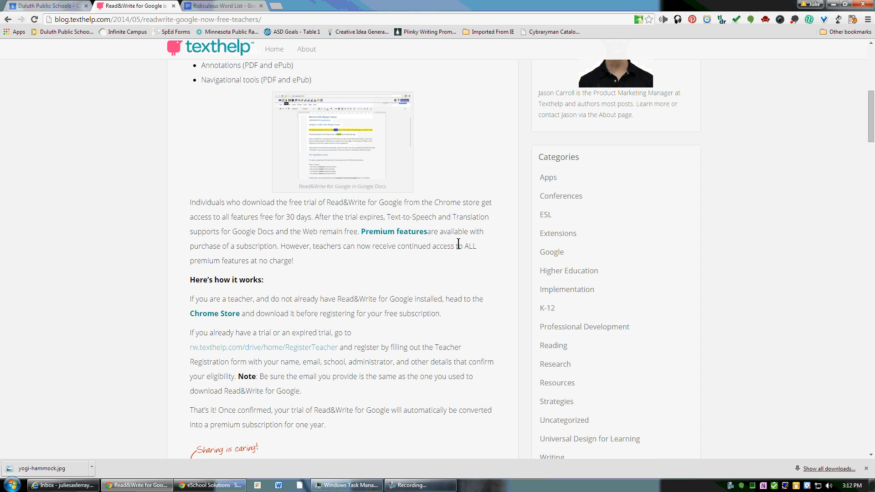
scroll(down, 3)
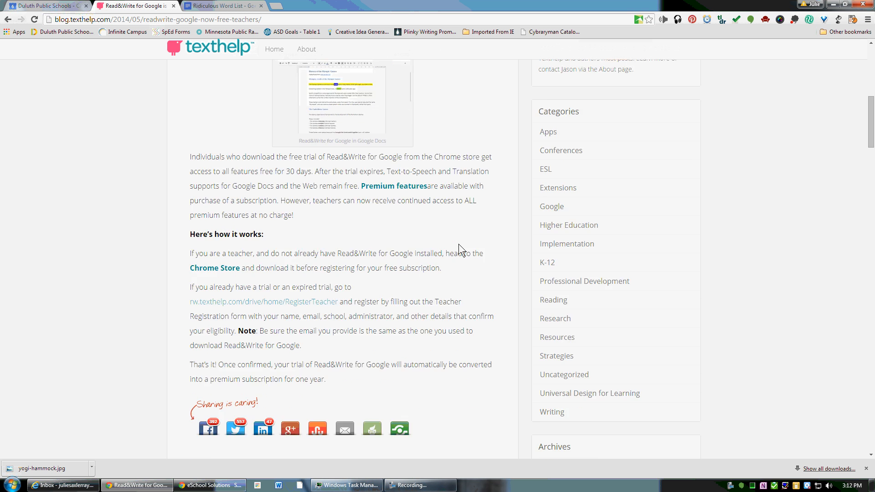
scroll(down, 3)
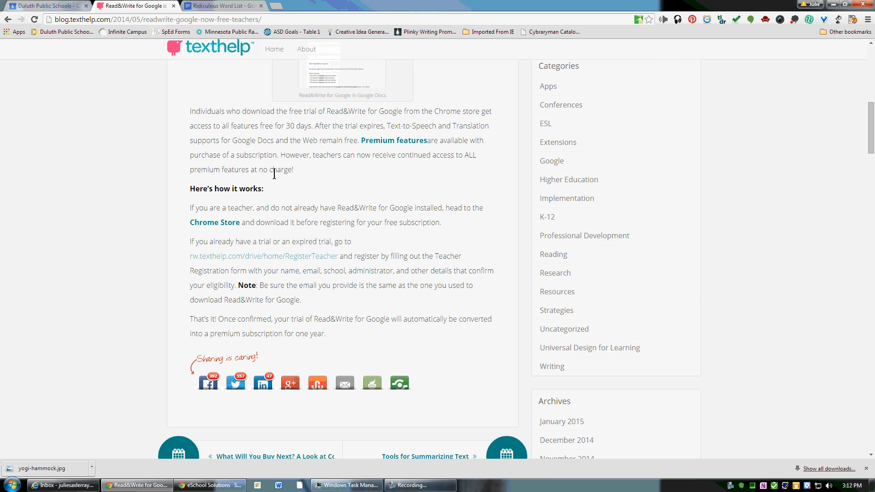
mouse_move(234, 168)
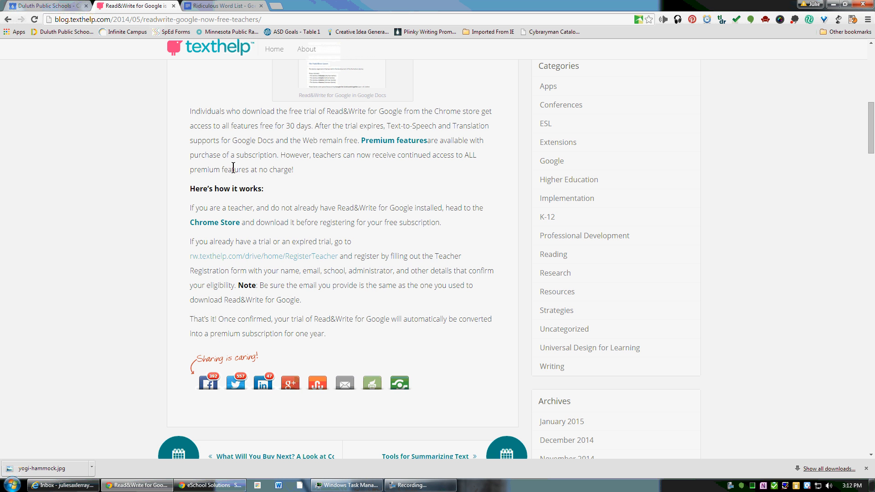
scroll(up, 3)
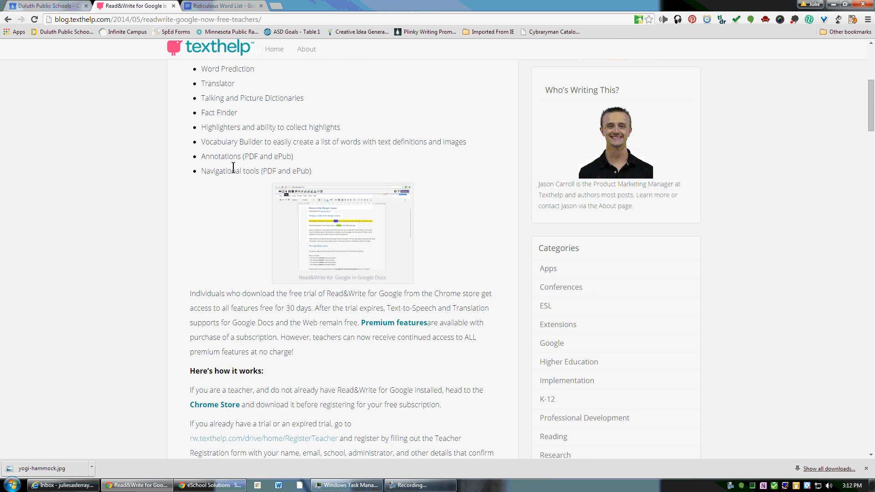
scroll(up, 3)
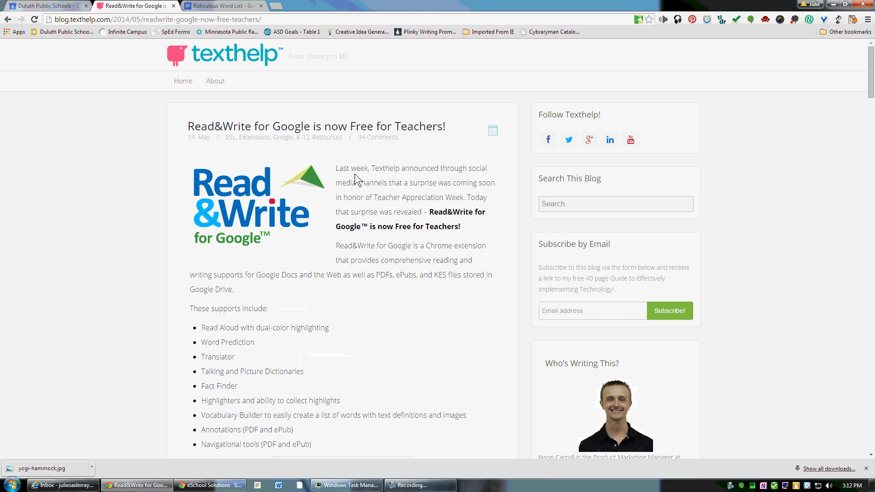
mouse_move(278, 131)
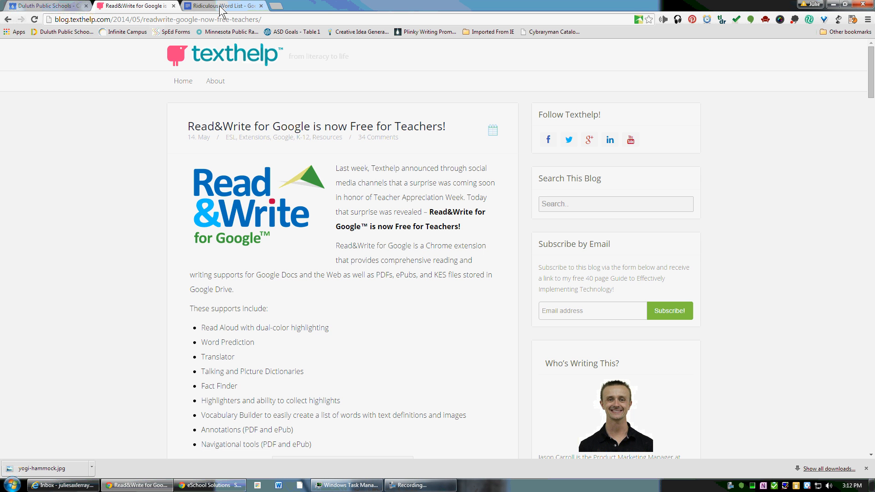
click(223, 5)
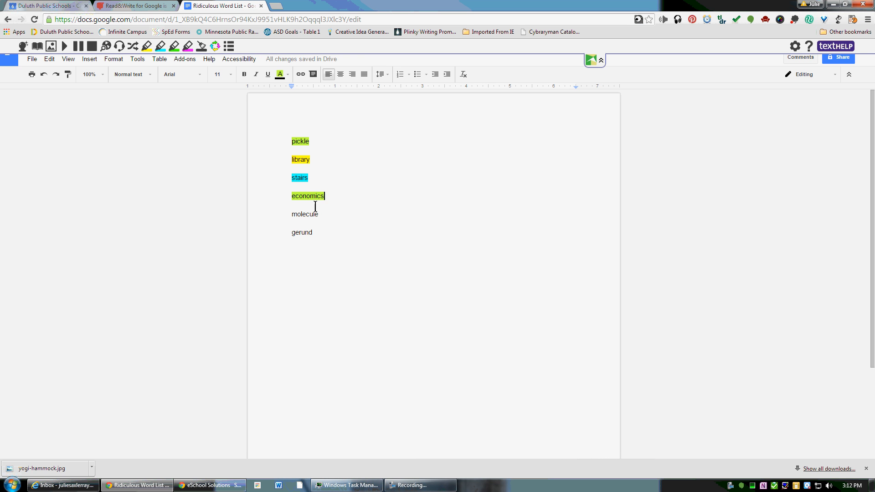
mouse_move(306, 232)
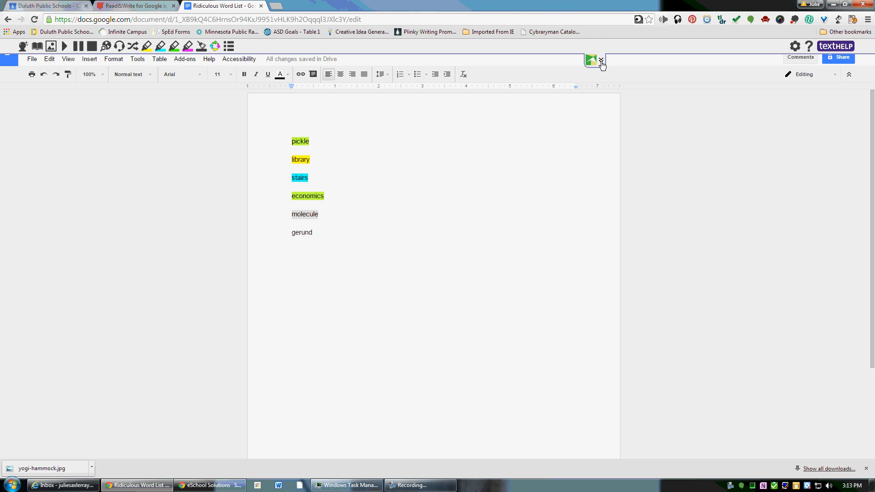
Step: Collapse and re-expand the Read&Write toolbar to reveal the document title
click(602, 61)
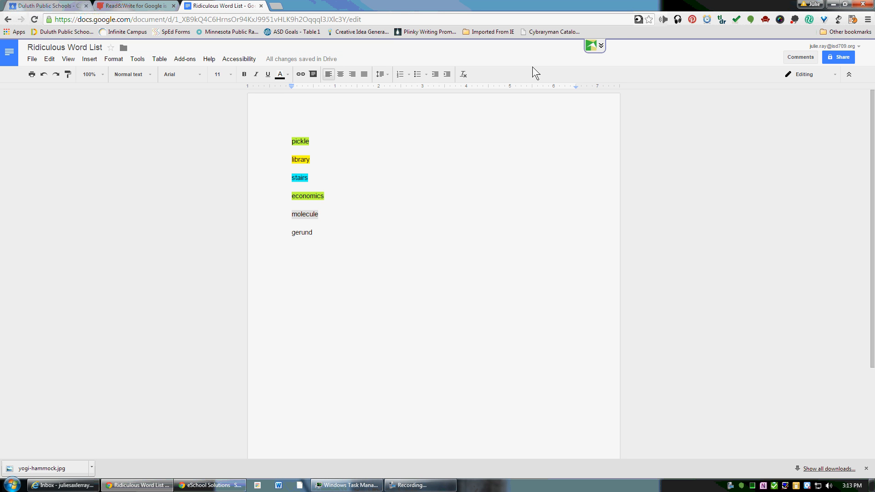
mouse_move(602, 49)
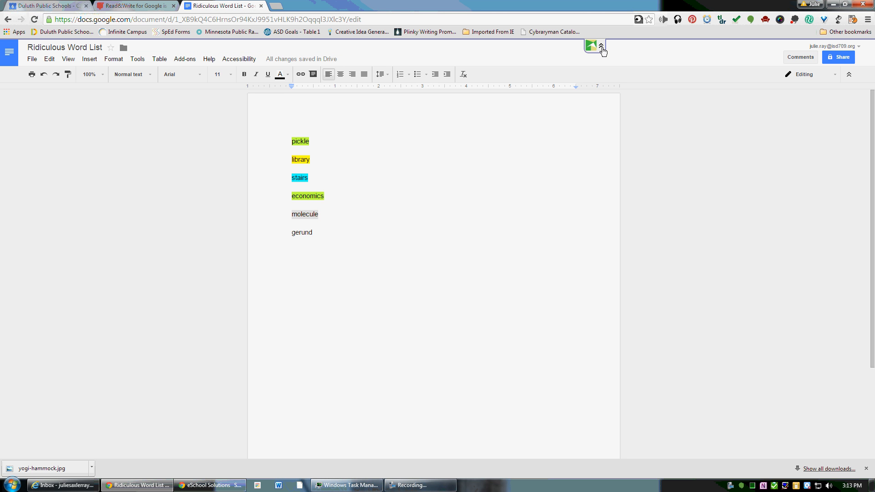
click(594, 46)
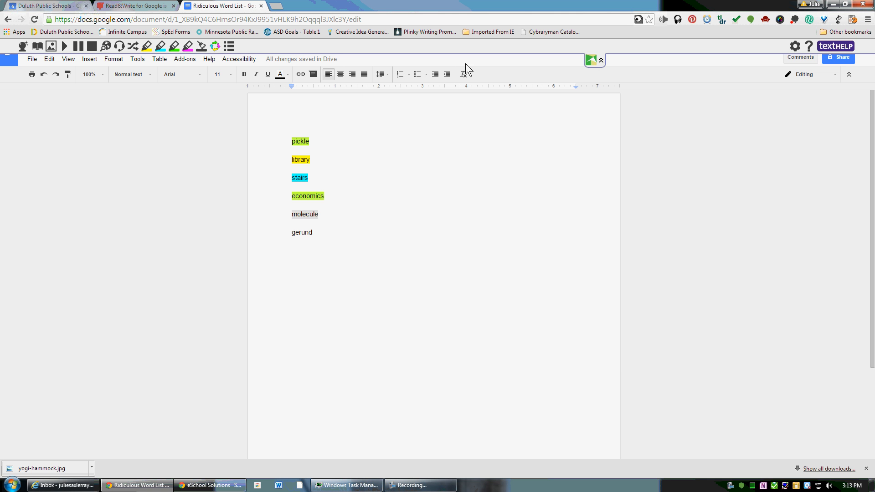
mouse_move(35, 46)
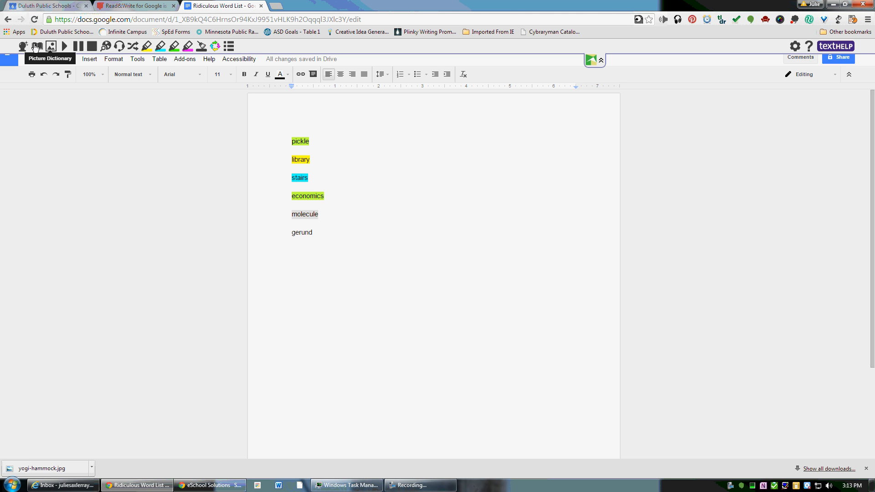
mouse_move(218, 47)
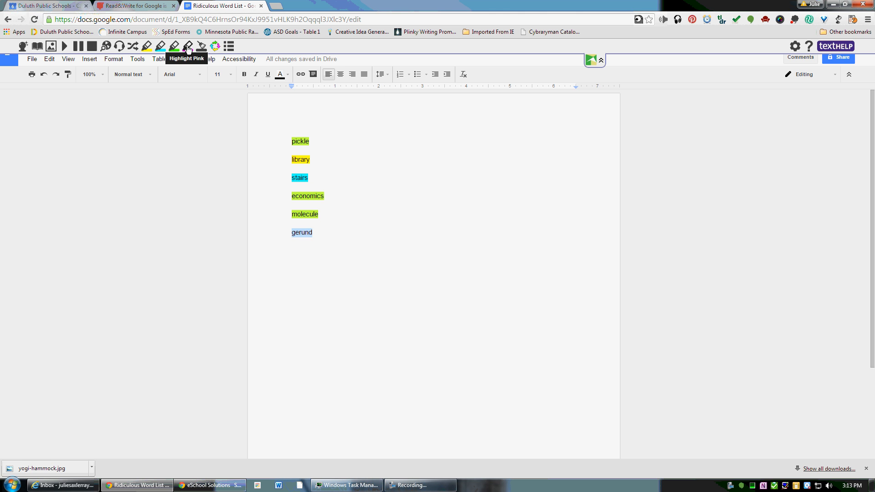
Step: Highlight gerund in pink, then clear the highlight from gerund again
click(188, 46)
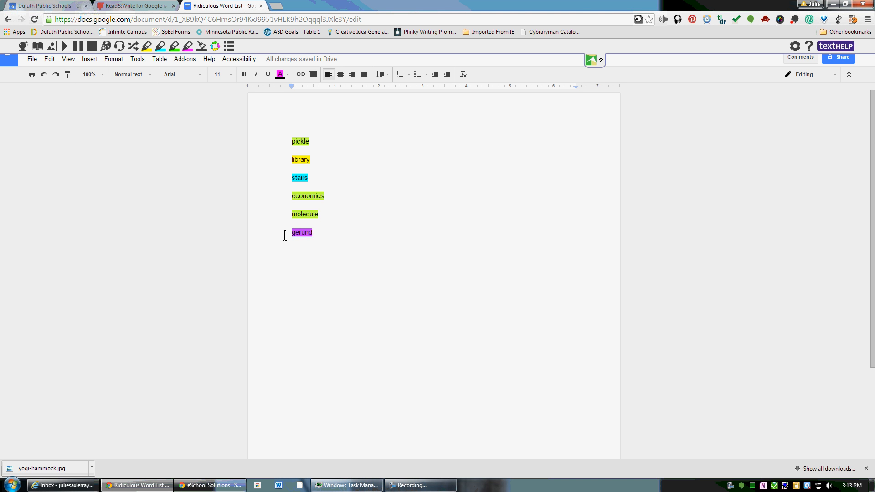
mouse_move(202, 45)
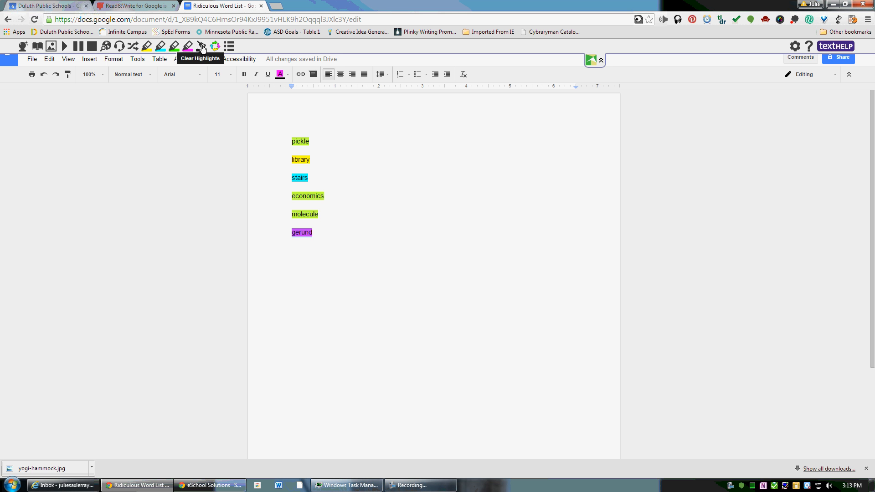
double_click(302, 233)
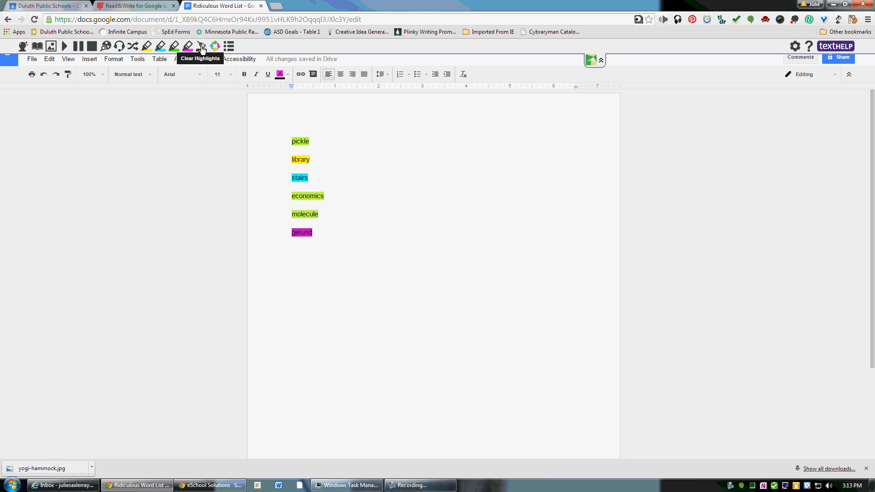
click(200, 46)
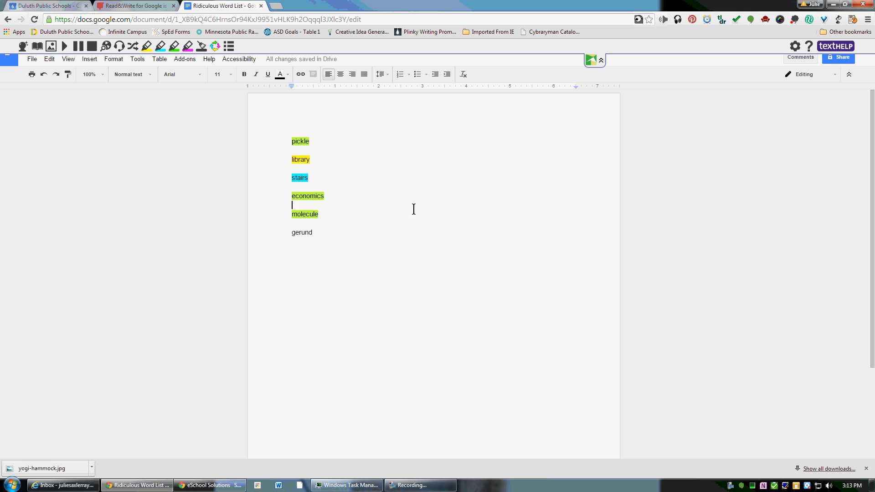
mouse_move(332, 143)
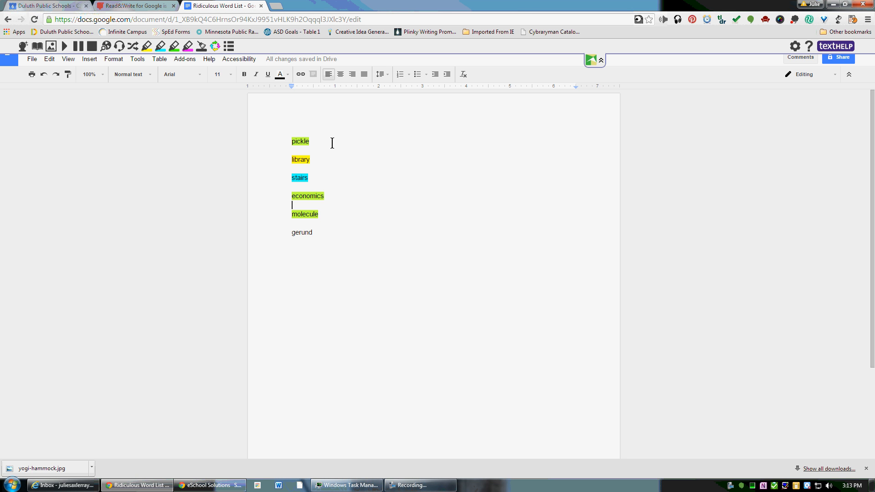
mouse_move(230, 47)
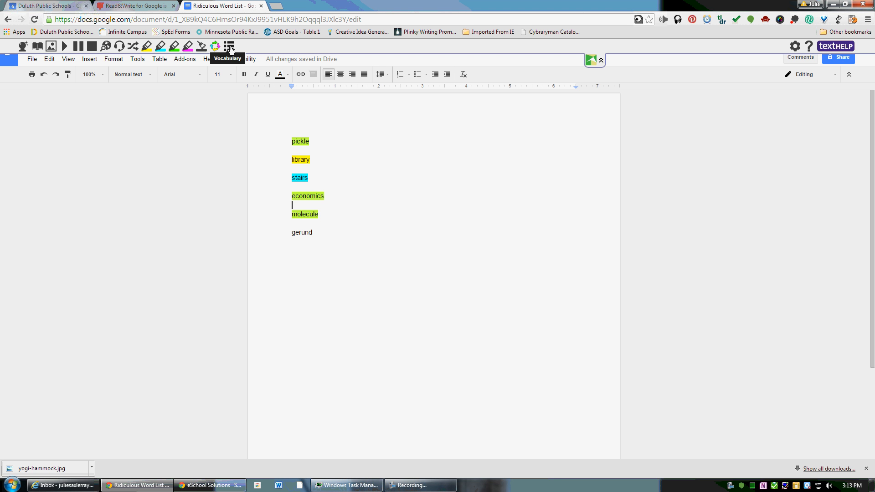
Step: Build a Vocabulary List from the highlighted words and widen the Word column for economics
click(228, 47)
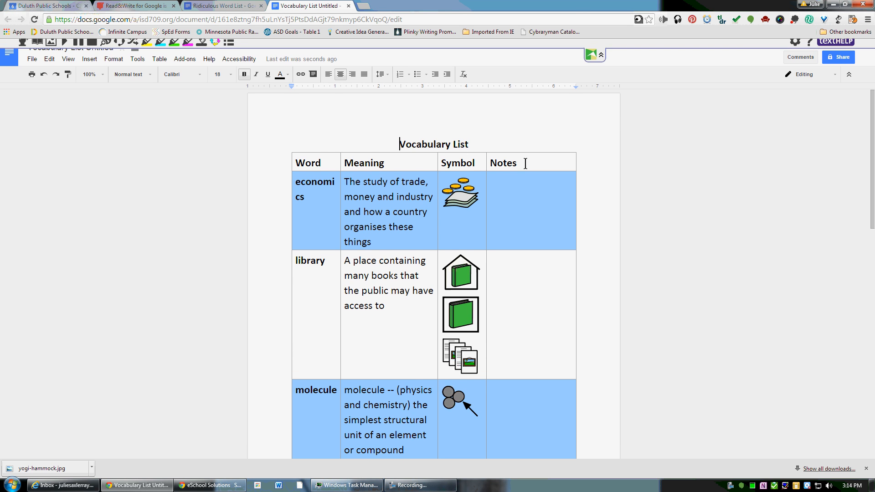
mouse_move(340, 162)
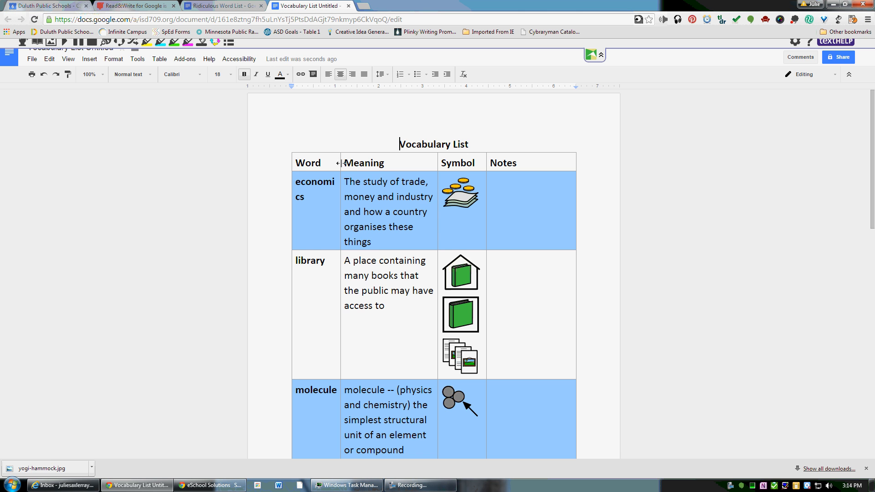
drag(340, 162, 350, 162)
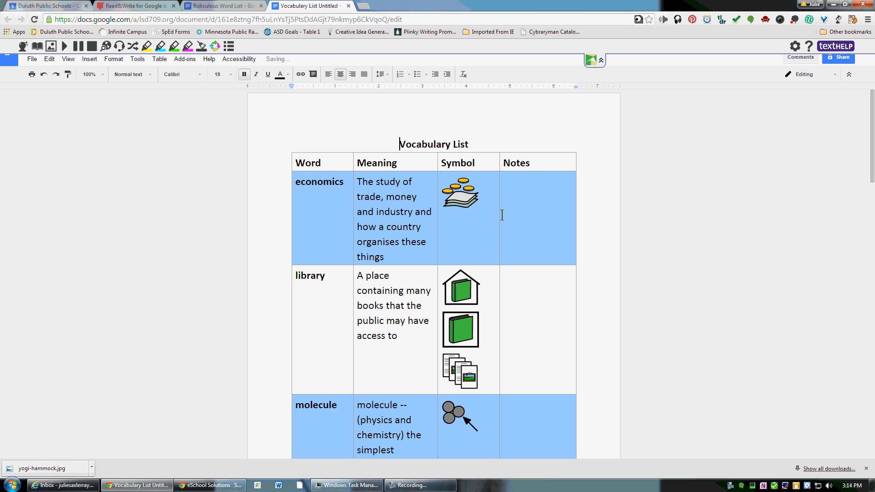
Step: Delete the duplicate green book symbol from the library row, leaving the cursor beside the coins
click(460, 328)
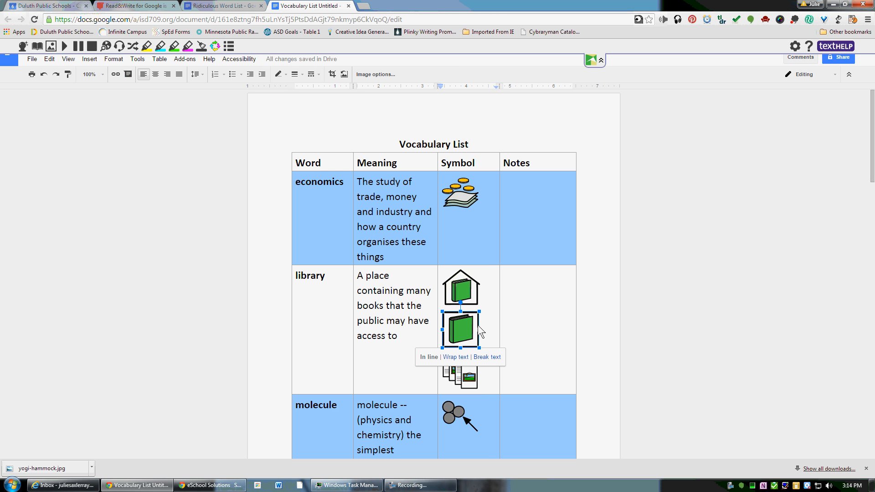
mouse_move(476, 334)
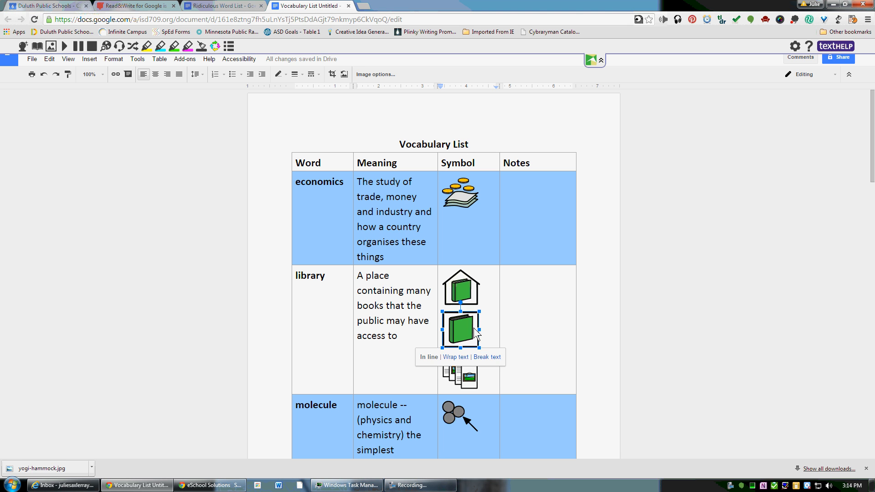
click(484, 244)
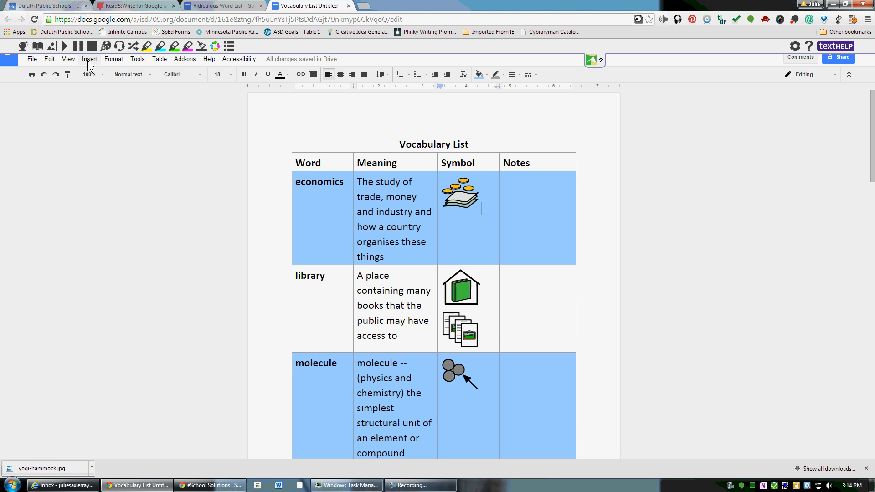
Step: Start an image insertion and search the web for 'money' pictures
click(90, 58)
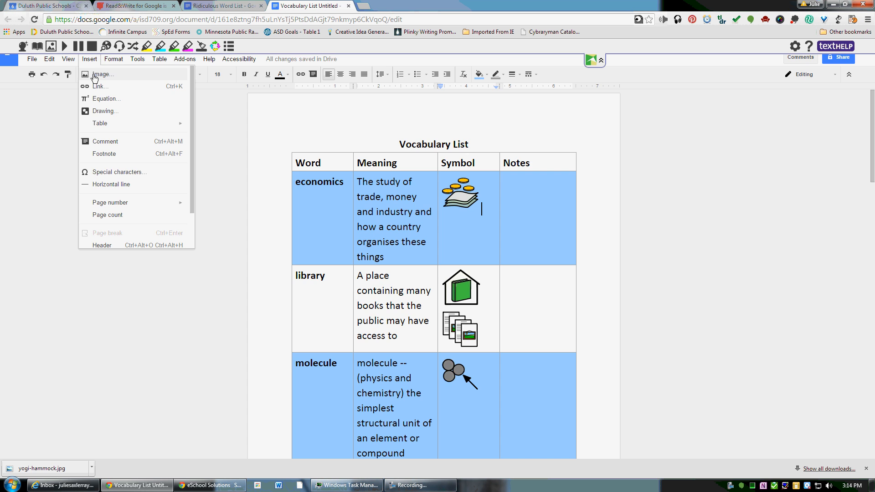
click(101, 74)
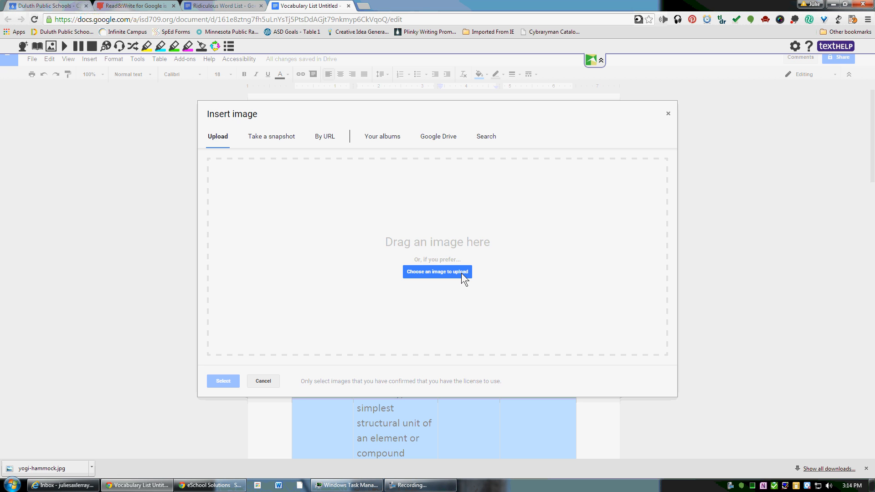
mouse_move(375, 155)
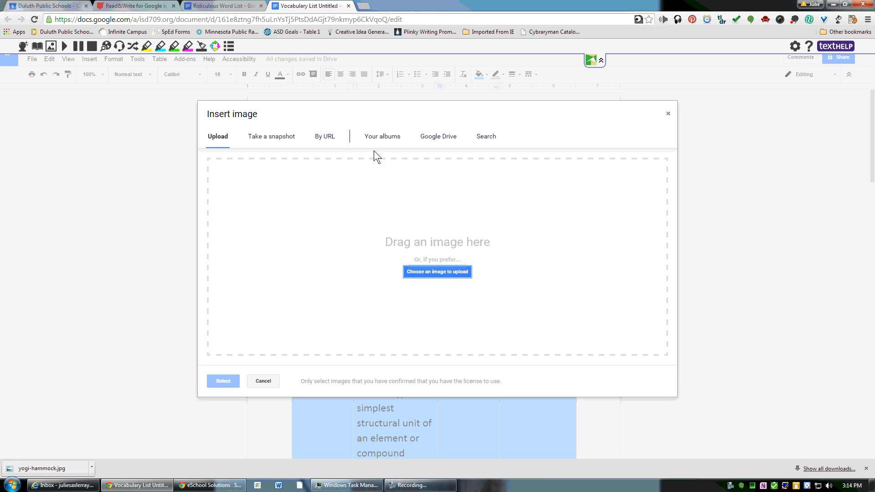
mouse_move(450, 147)
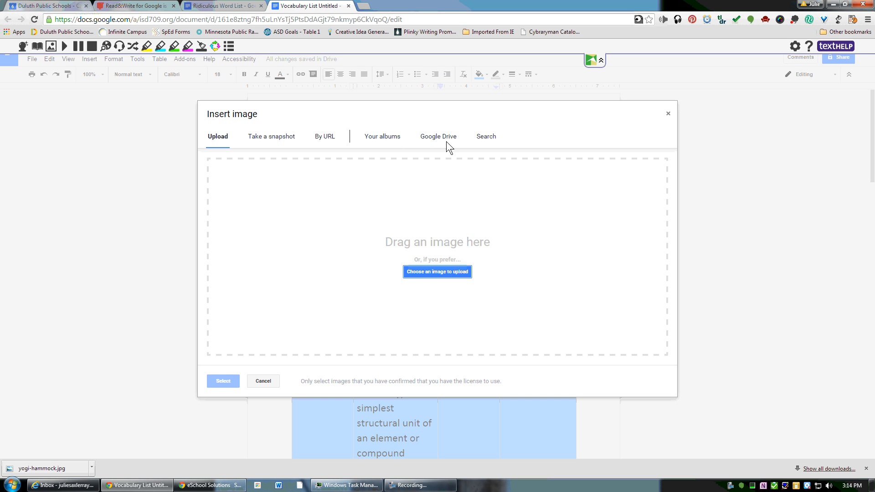
click(485, 135)
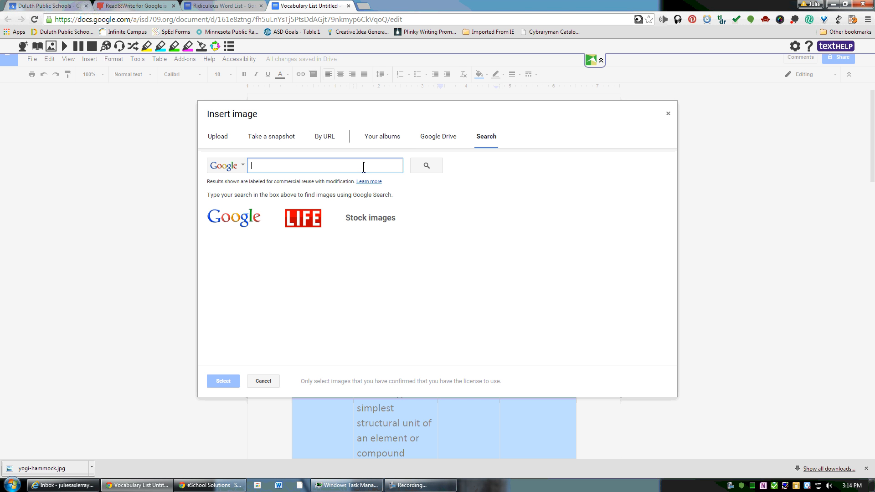
text(money)
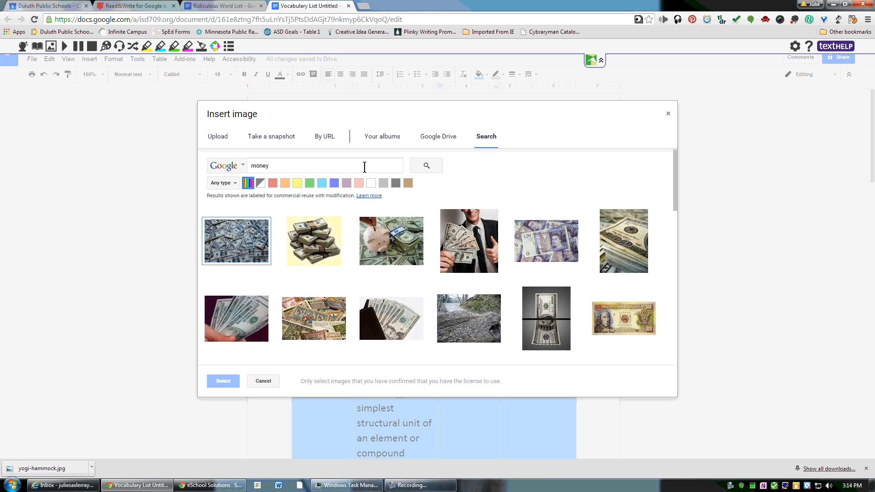
Step: Pick the photo of a man holding dollars and insert it into the economics row
click(236, 241)
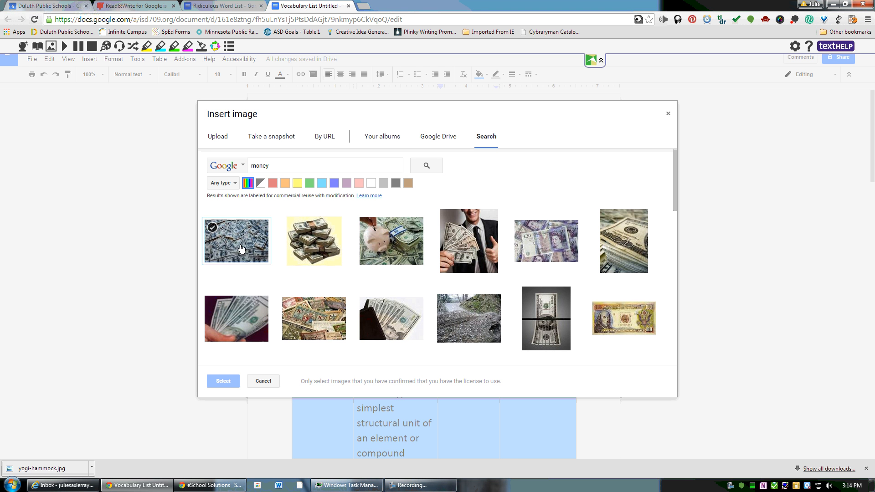
click(468, 241)
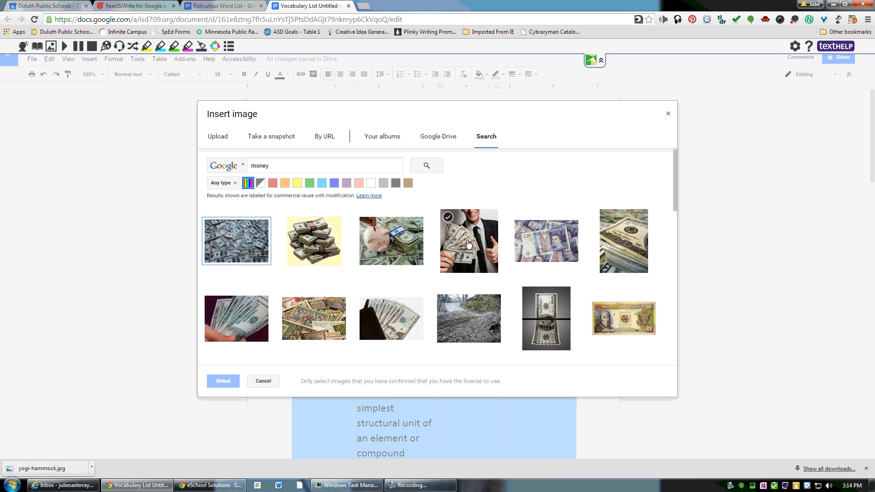
click(469, 240)
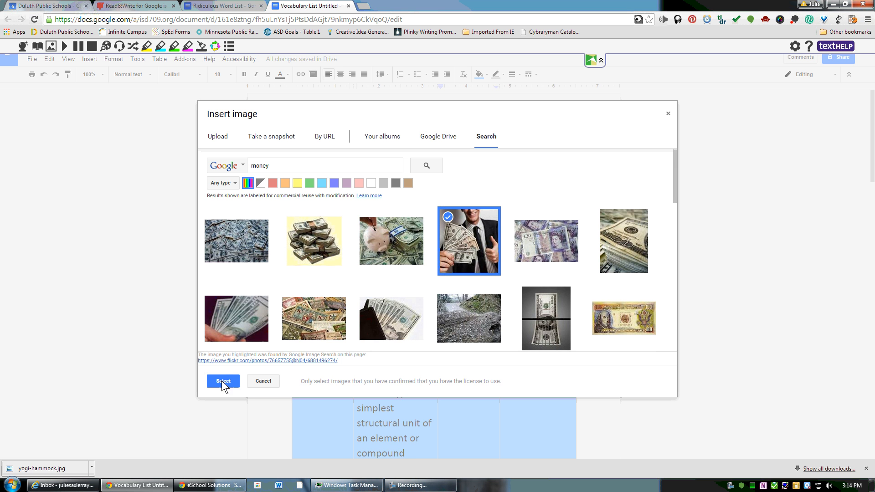
click(222, 382)
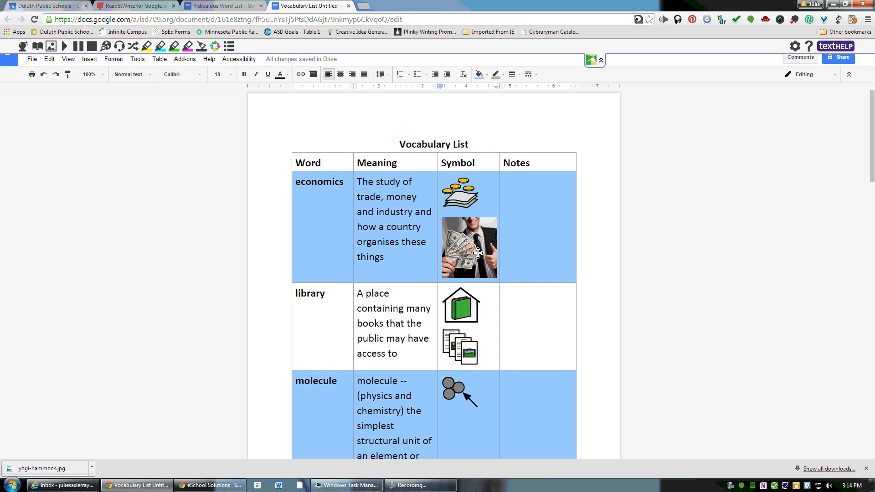
Step: Place the cursor in the economics meaning to correct organises to organizes
click(384, 257)
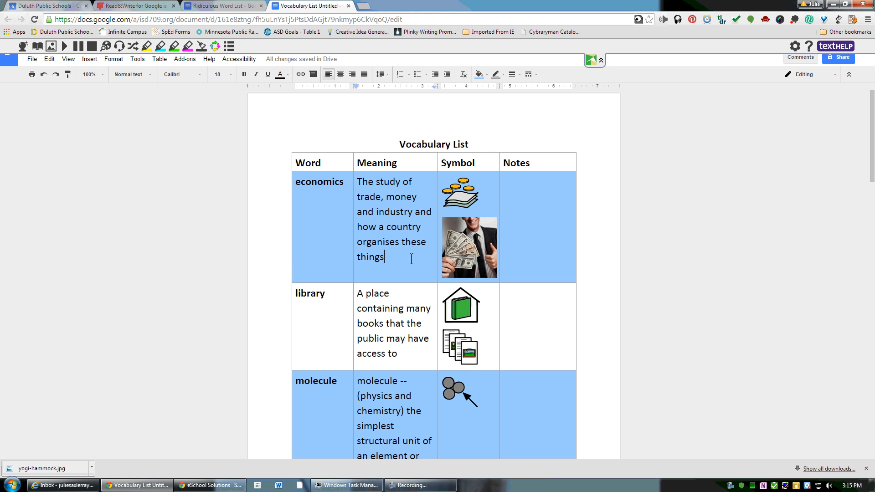
mouse_move(458, 265)
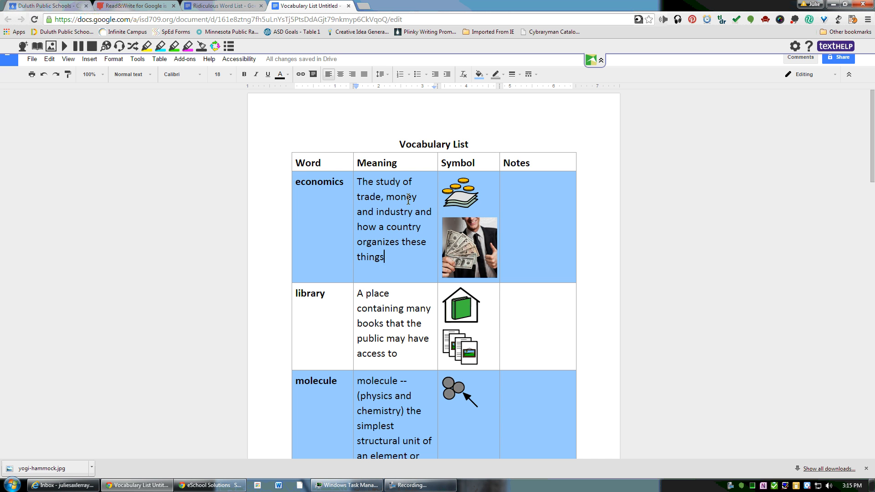
scroll(down, 3)
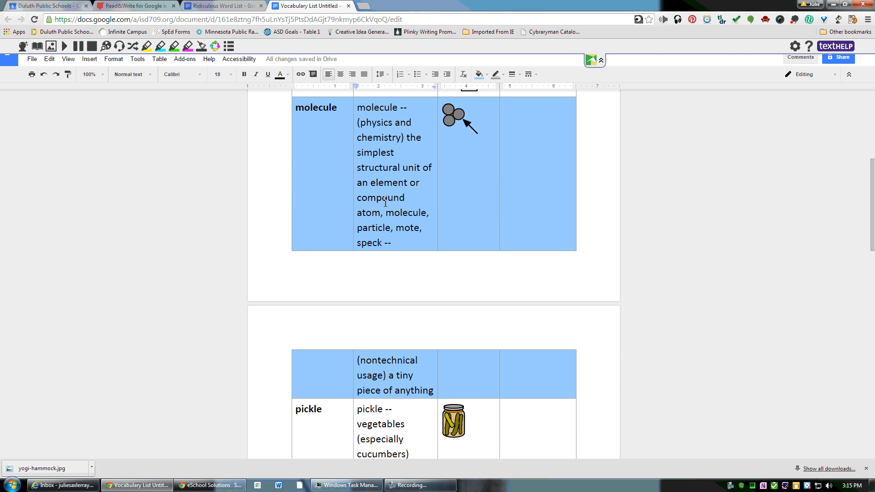
scroll(down, 3)
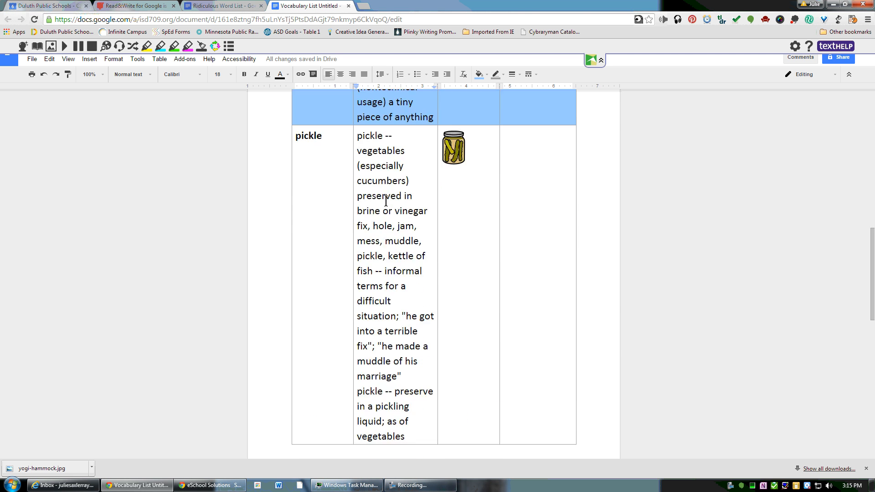
mouse_move(379, 138)
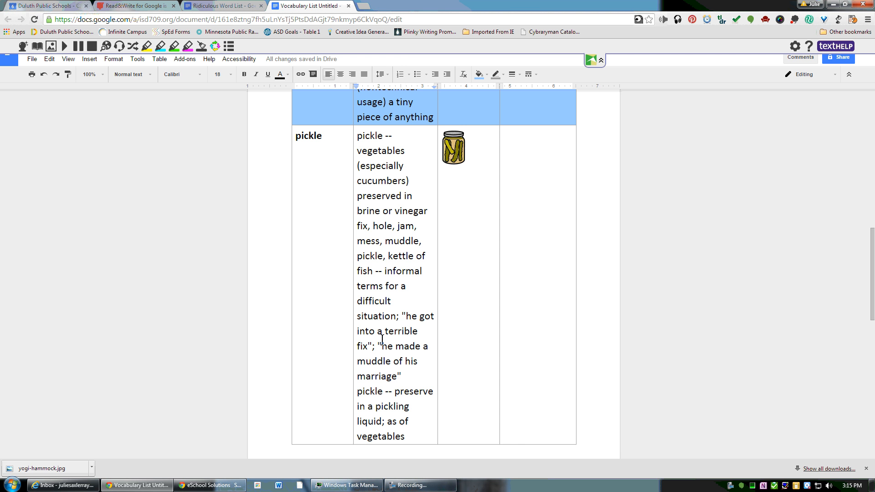
mouse_move(382, 310)
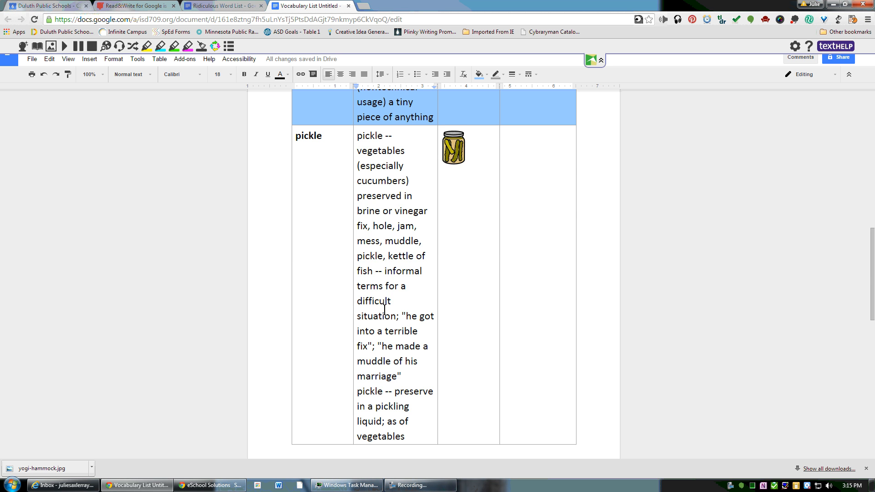
scroll(up, 3)
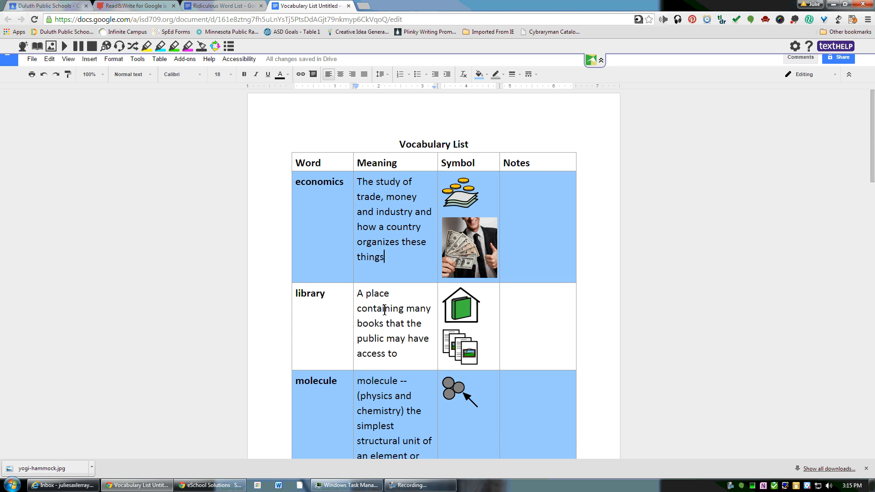
mouse_move(302, 52)
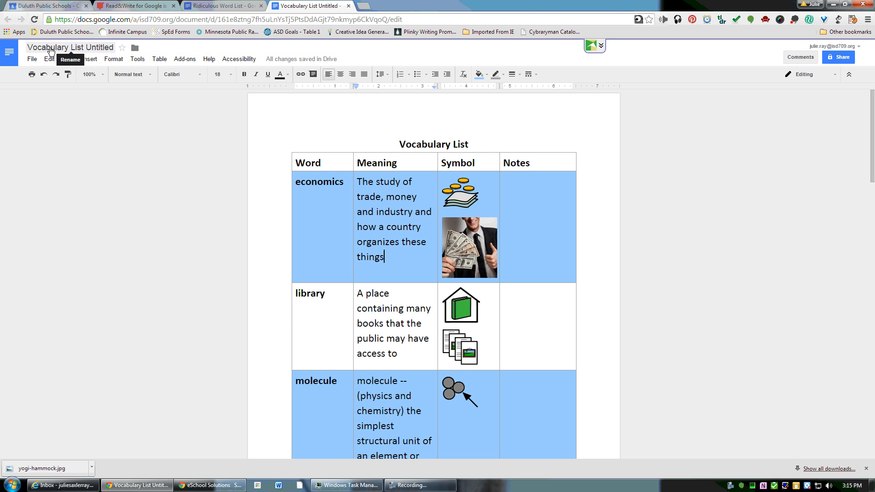
Step: Rename the document to 'Wacky Words' and bring up its sharing settings
click(70, 47)
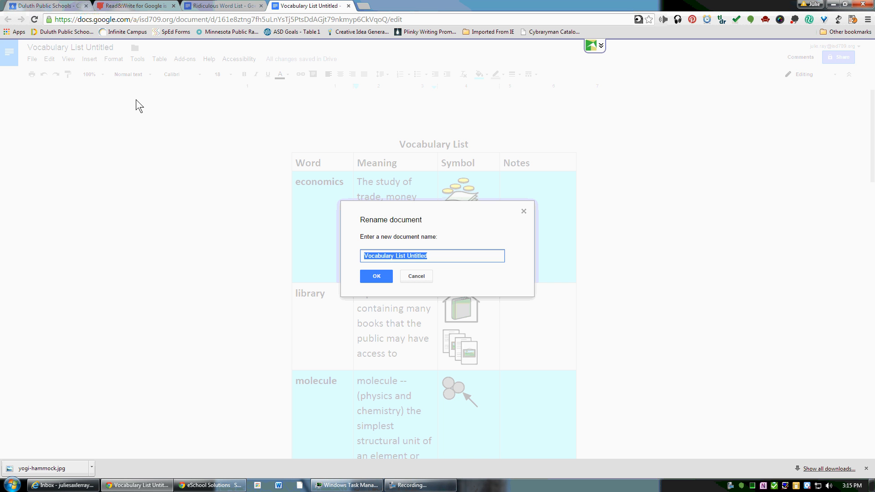
text(Wacky Words)
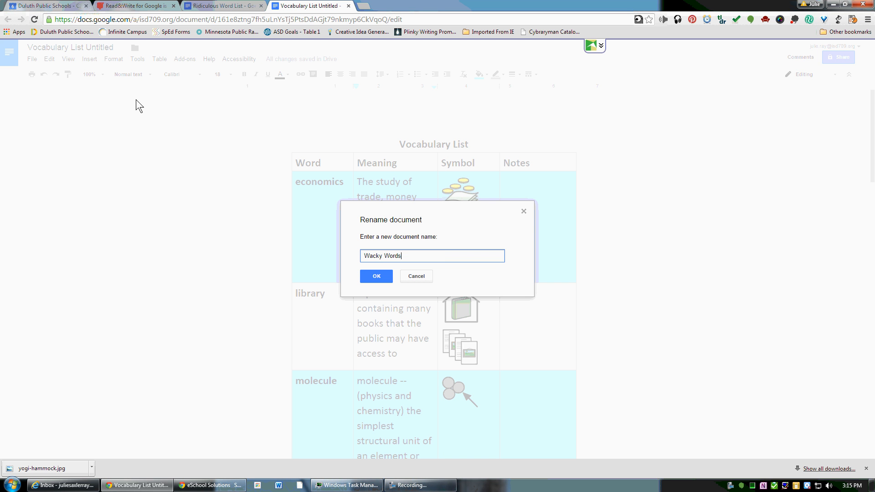
click(376, 277)
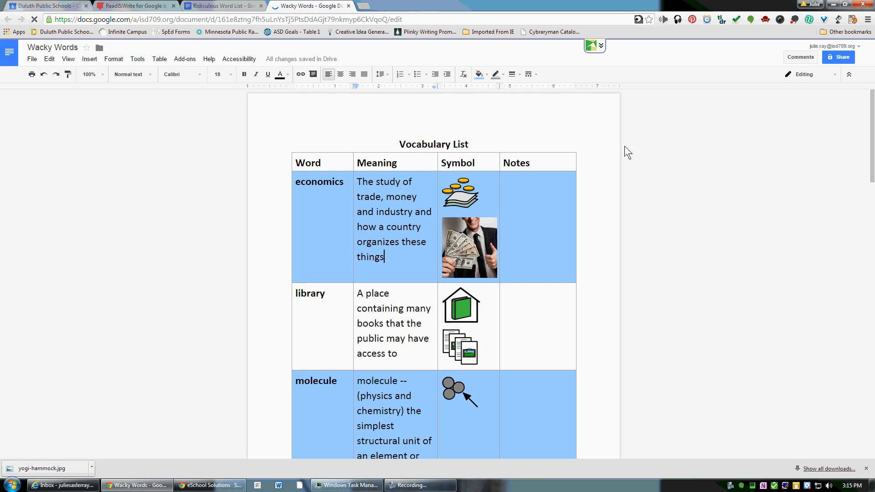
click(838, 57)
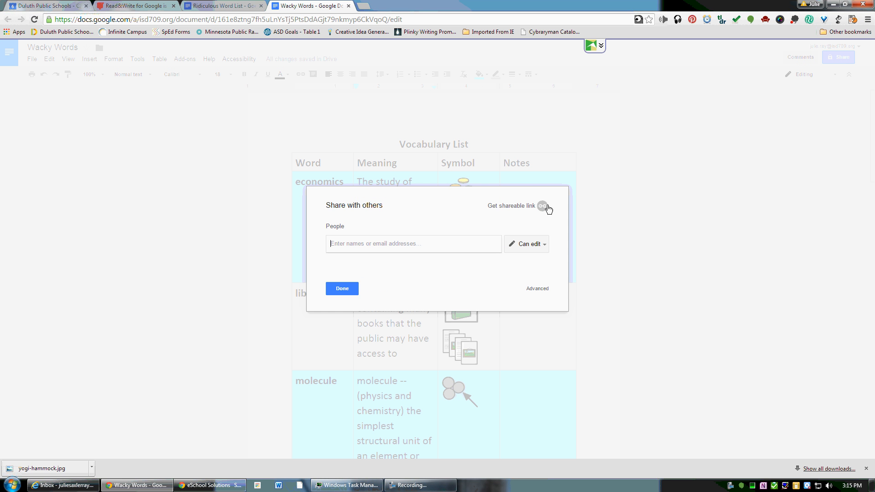
mouse_move(541, 205)
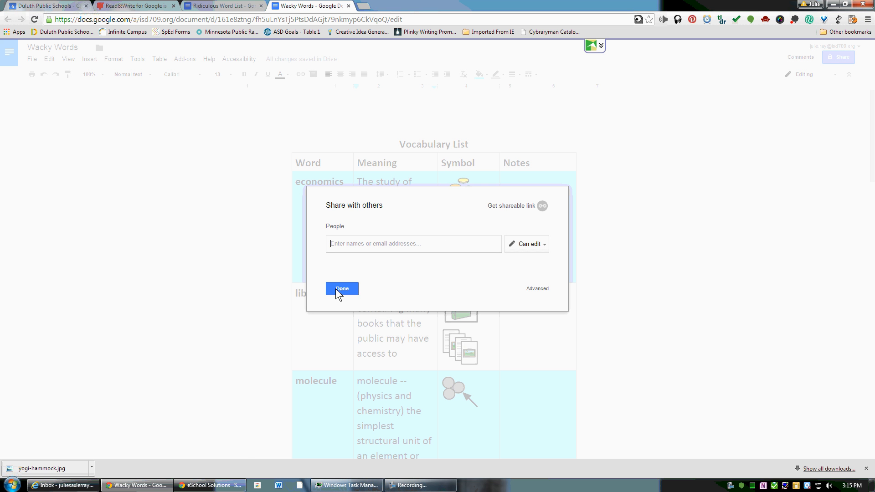
Step: Close the Share with others dialog without adding anyone
click(342, 289)
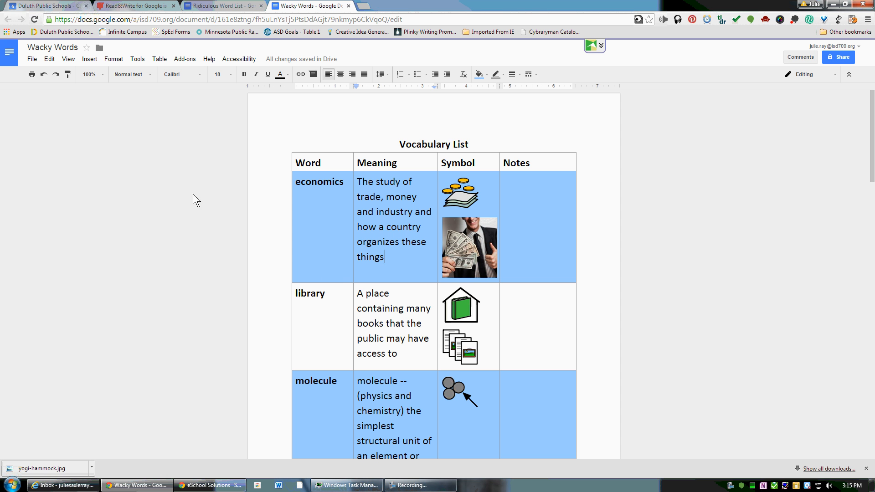
mouse_move(199, 199)
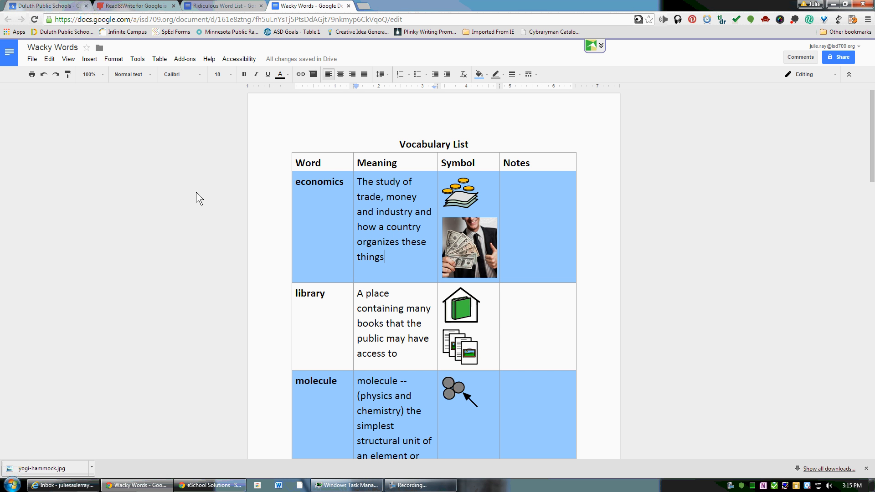